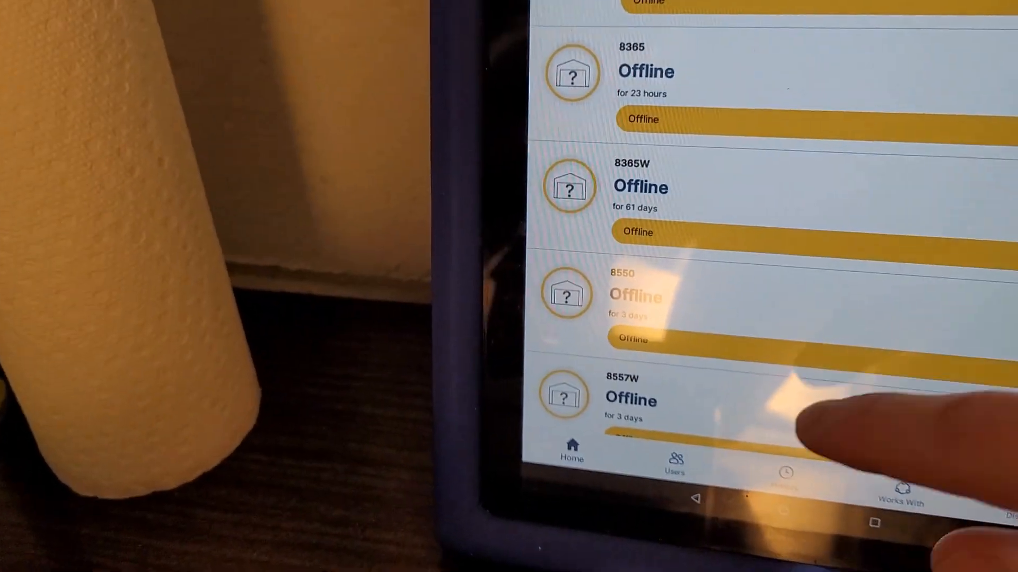
Step: Try to delete an old offline garage door opener, confirming with YES, DELETE
{"action": "scroll", "scroll_direction": "down", "scroll_amount": 3}
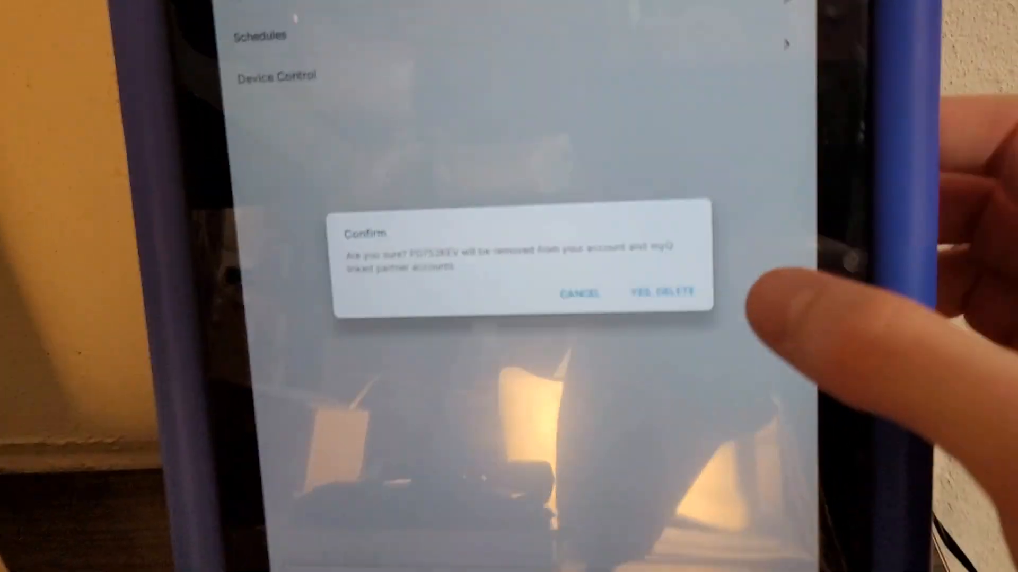
{"action": "left_click", "coordinate": [662, 291]}
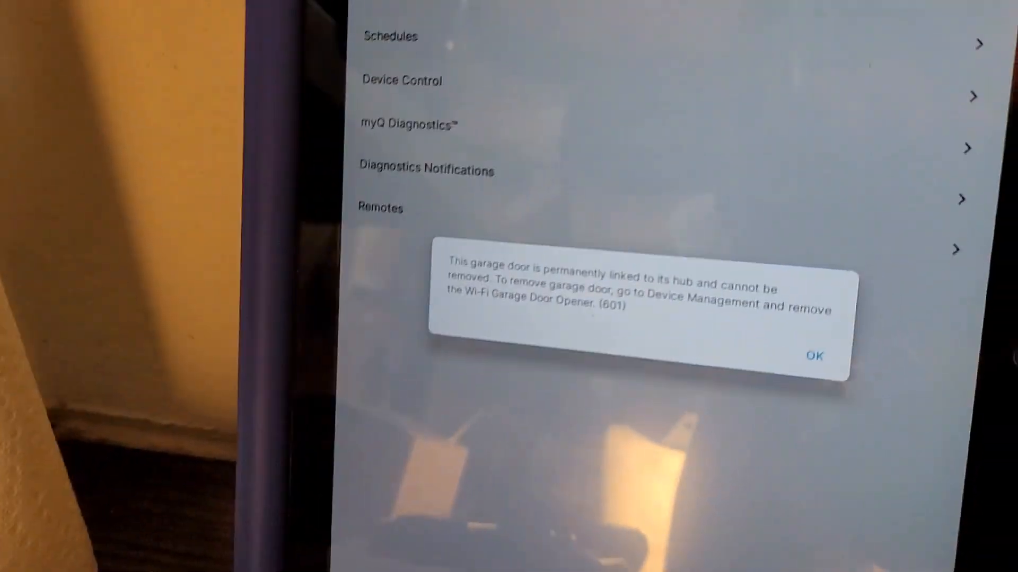
Step: Dismiss the hub-linked error and delete hub B2211T from Hub Info
{"action": "left_click", "coordinate": [814, 356]}
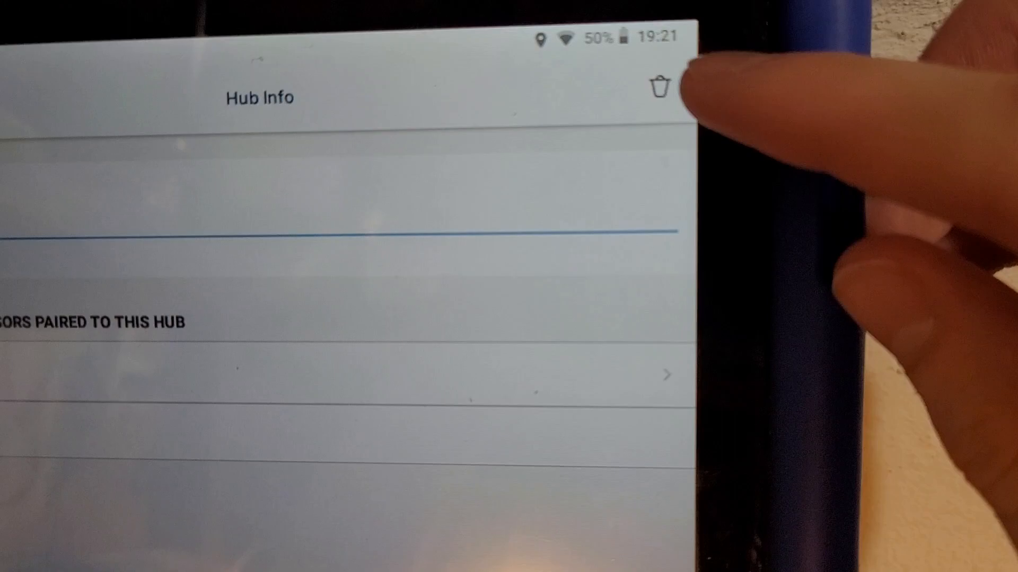
{"action": "left_click", "coordinate": [659, 86]}
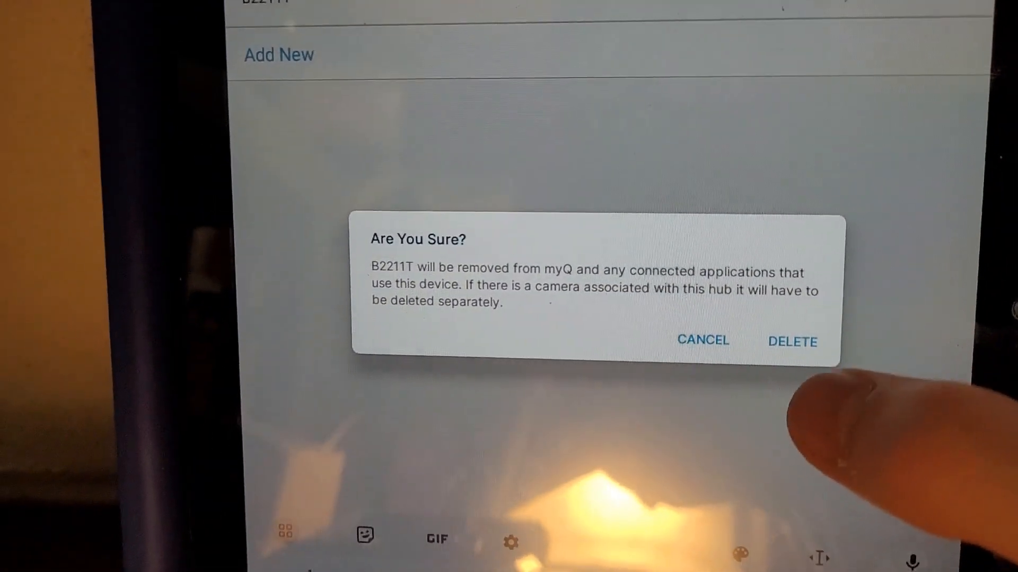
{"action": "left_click", "coordinate": [791, 341]}
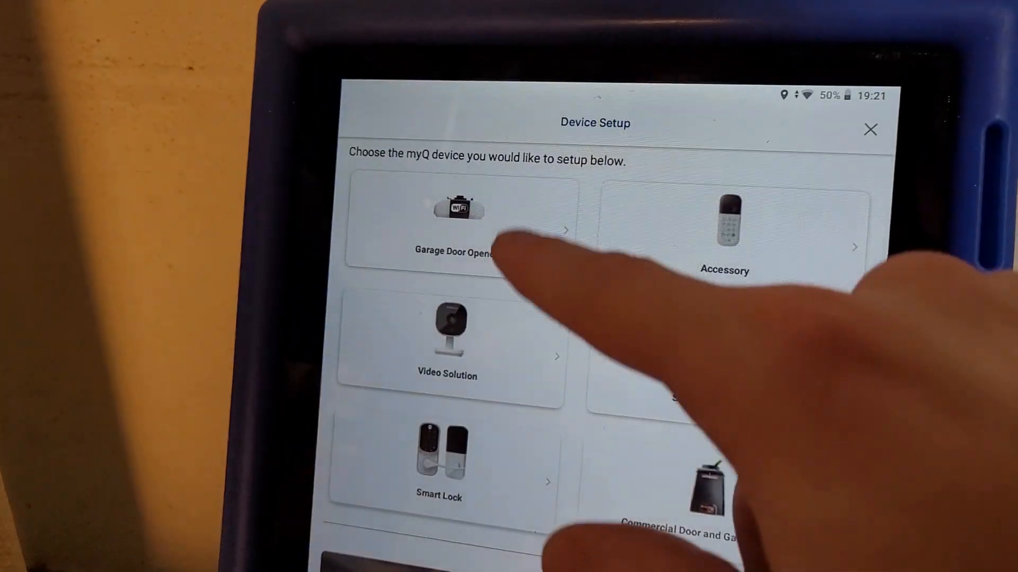
Step: Choose Garage Door Opener setup and allow Bluetooth, location and location access
{"action": "left_click", "coordinate": [459, 224]}
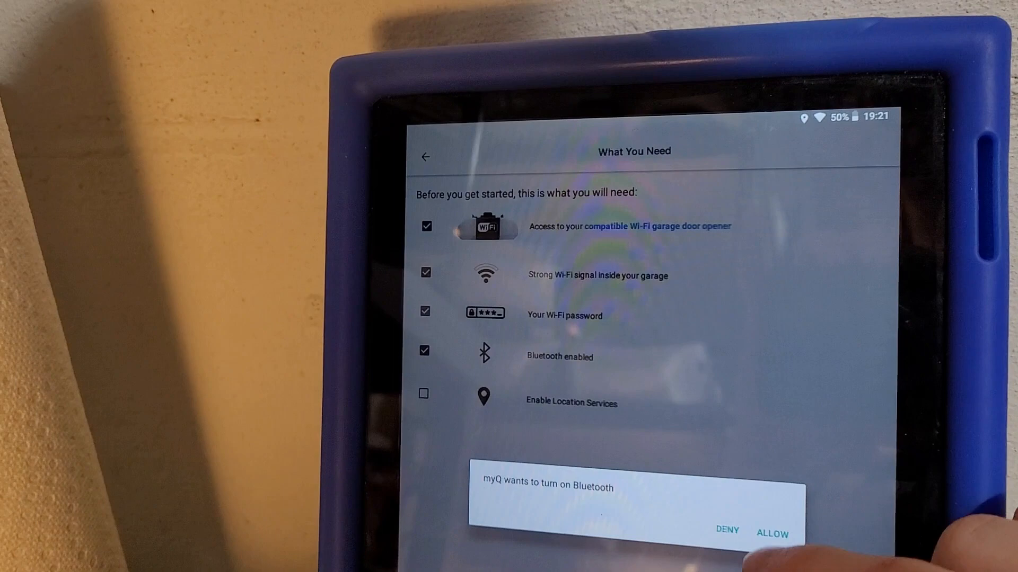
{"action": "left_click", "coordinate": [771, 533]}
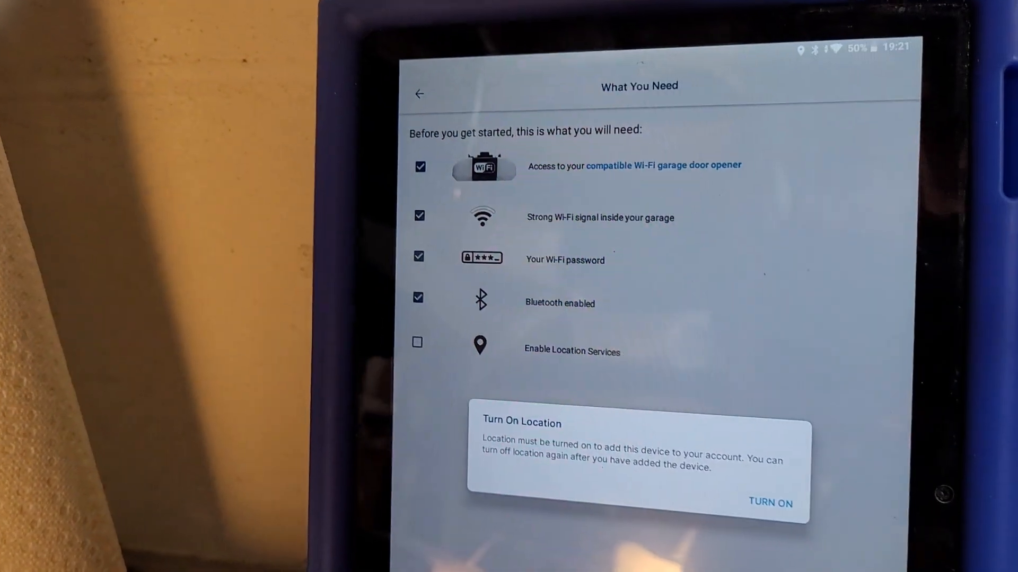
{"action": "left_click", "coordinate": [771, 503]}
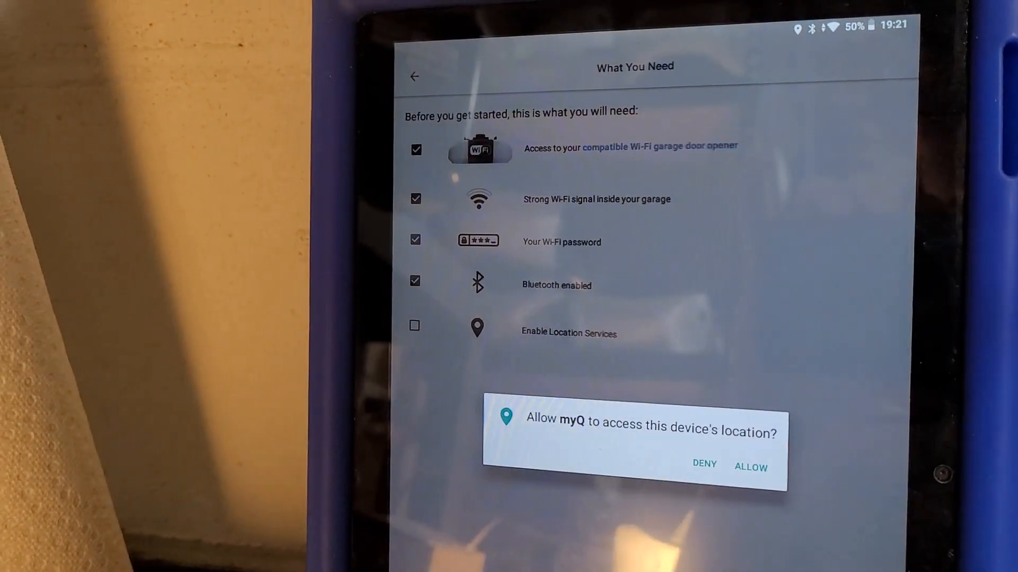
{"action": "left_click", "coordinate": [750, 468]}
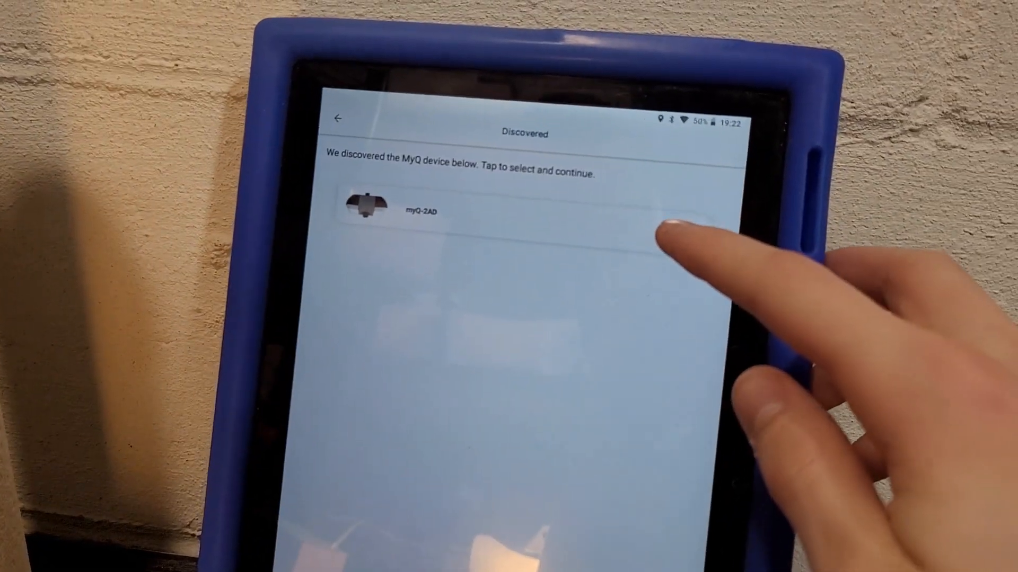
Step: Select the discovered myQ-2AD opener
{"action": "left_click", "coordinate": [418, 211]}
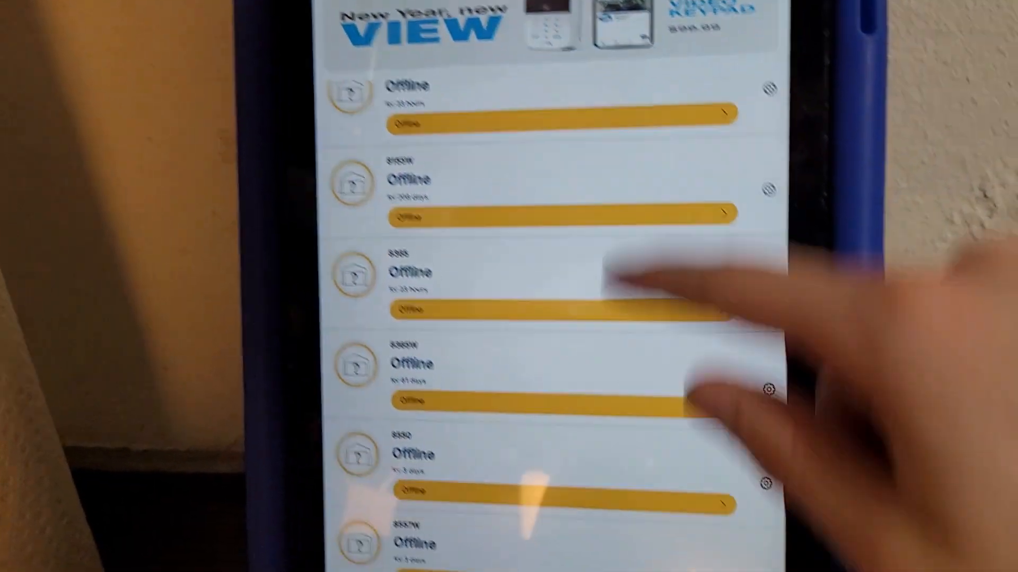
Step: Turn on the Door Closed toggle in B2211's Notifications and Alerts
{"action": "scroll", "scroll_direction": "down", "scroll_amount": 3}
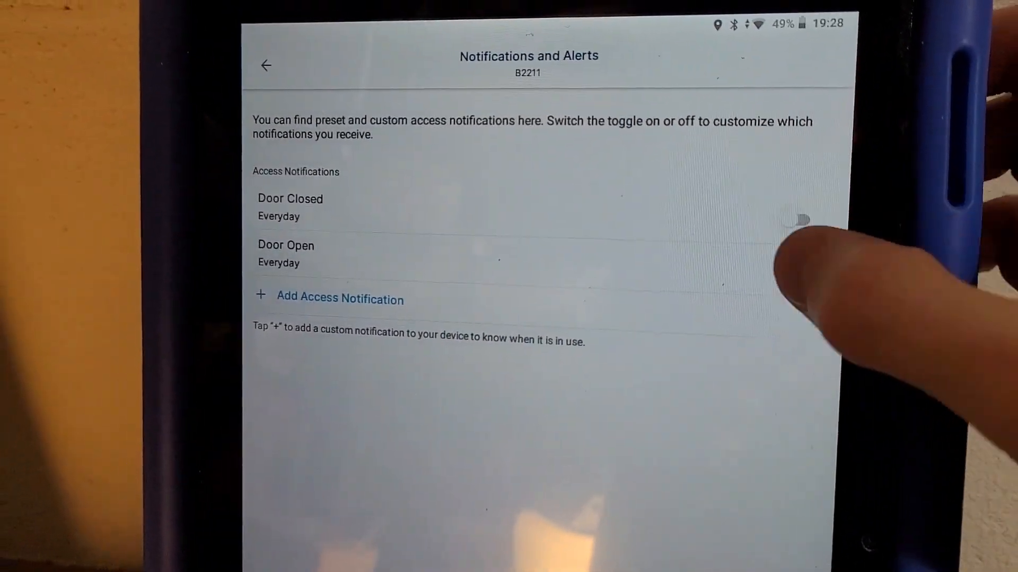
{"action": "left_click", "coordinate": [264, 65]}
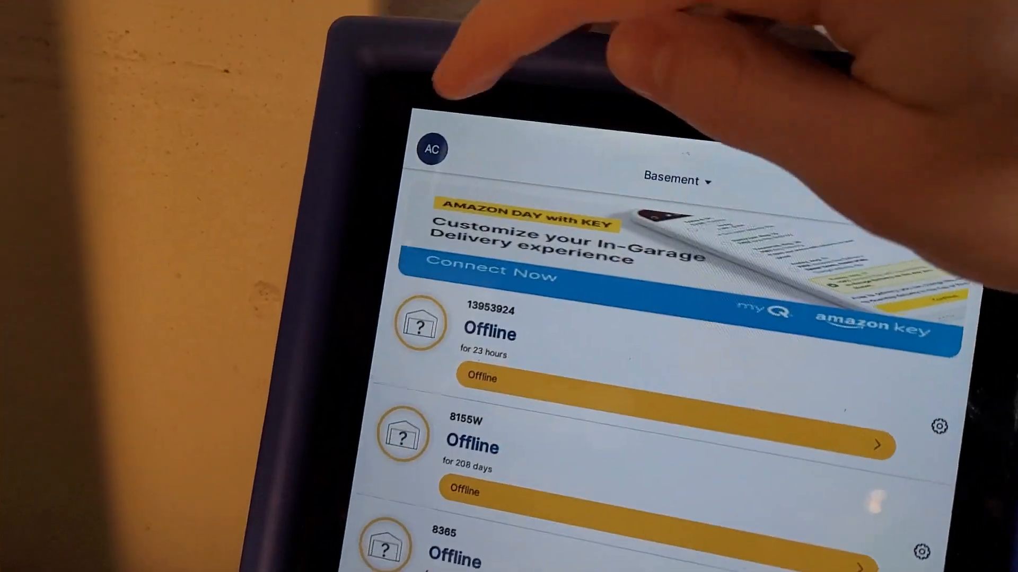
Step: Scroll the home opener list while bringing up the account menu
{"action": "scroll", "scroll_direction": "down", "scroll_amount": 3}
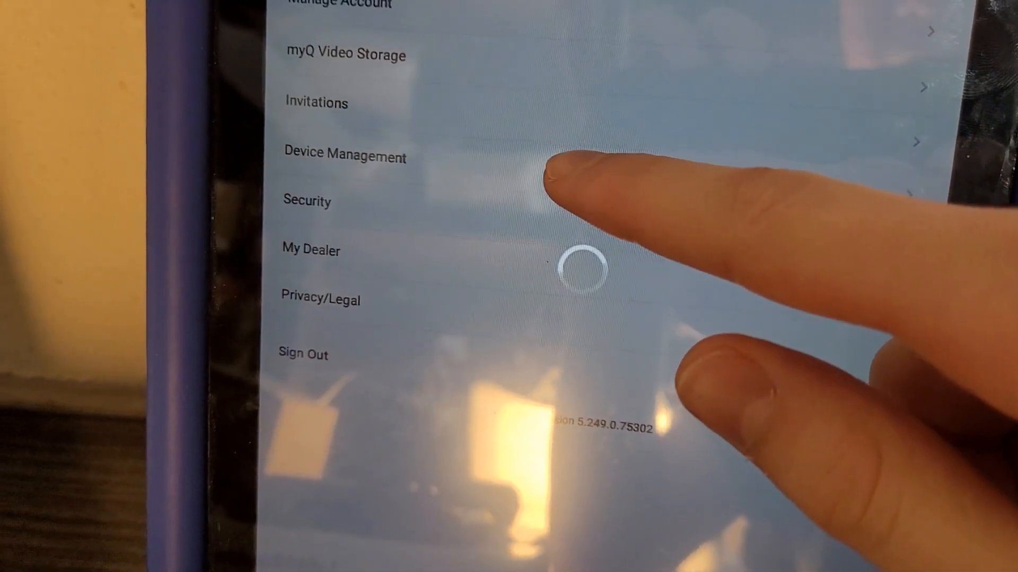
Step: Go to Device Management and open hub B2211's Hub Info page
{"action": "left_click", "coordinate": [344, 156]}
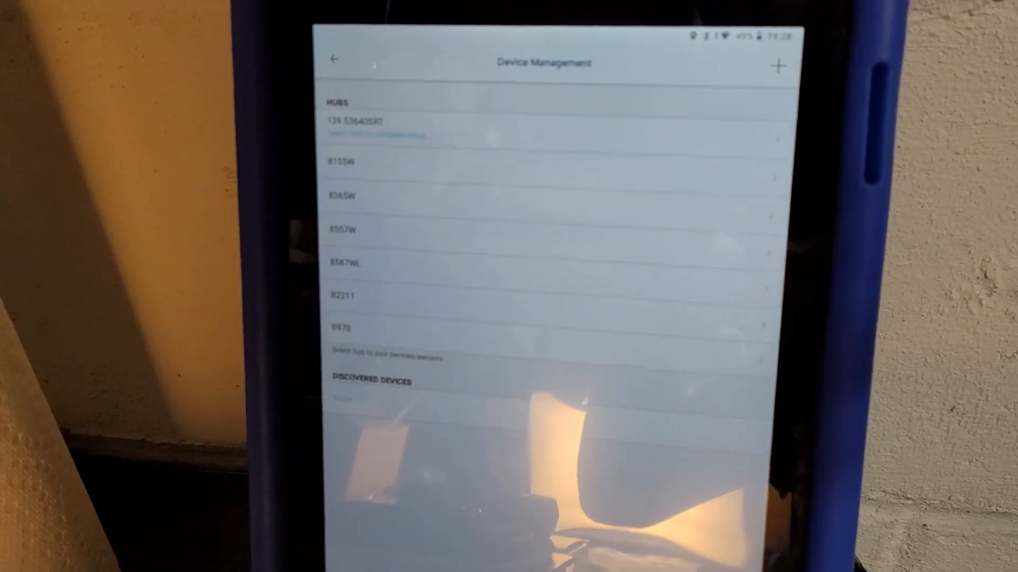
{"action": "left_click", "coordinate": [341, 295]}
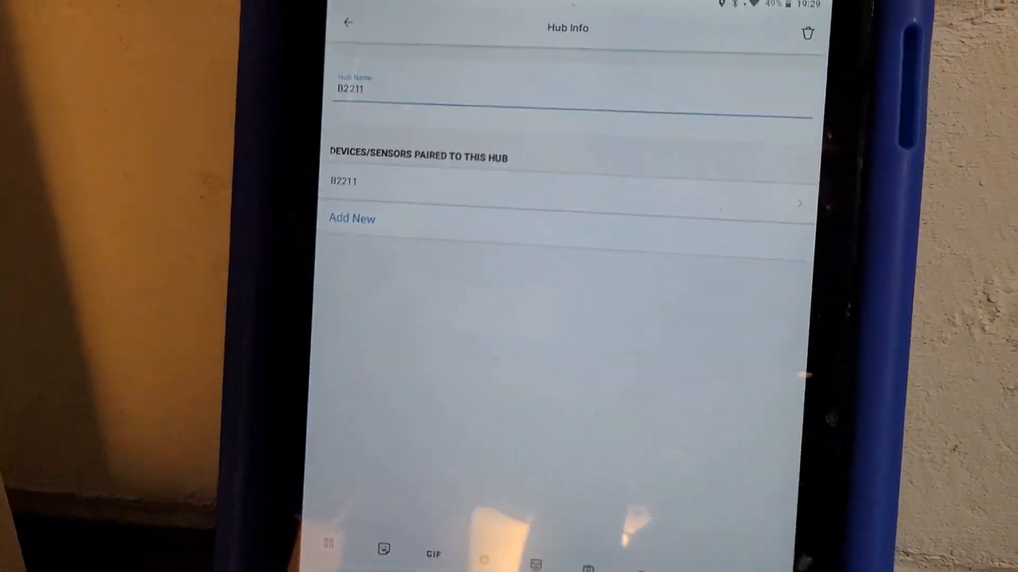
Step: Add a new myQ Garage Door Opener to hub B2211
{"action": "left_click", "coordinate": [351, 218]}
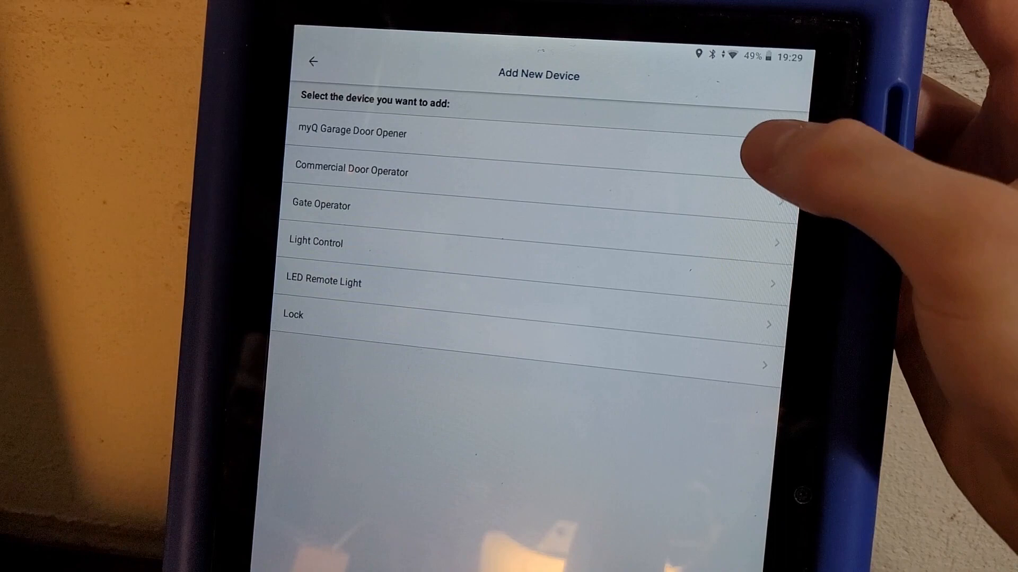
{"action": "left_click", "coordinate": [351, 133]}
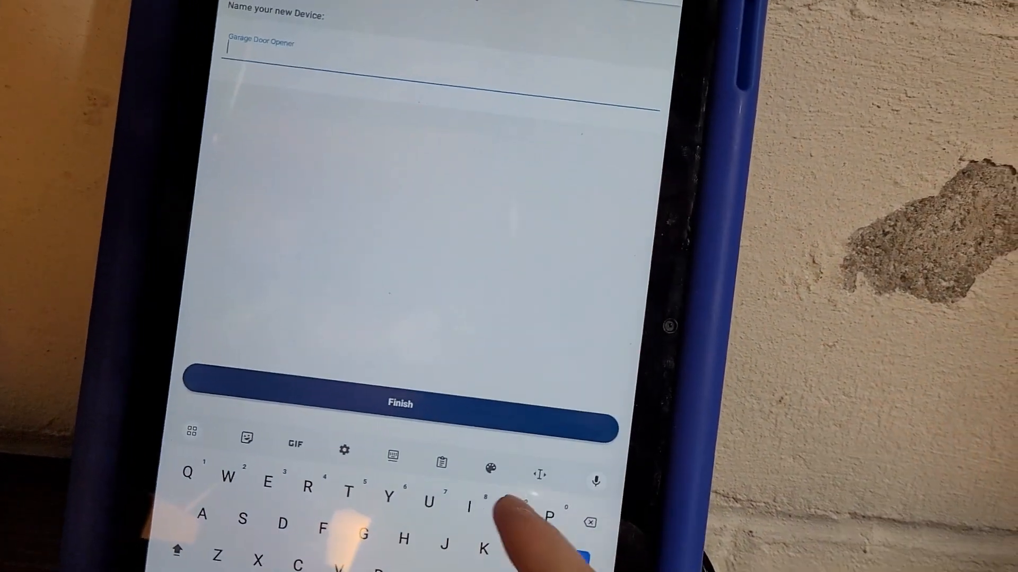
Step: Name the new opener PD752KEV and finish setup
{"action": "type", "text": "PD"}
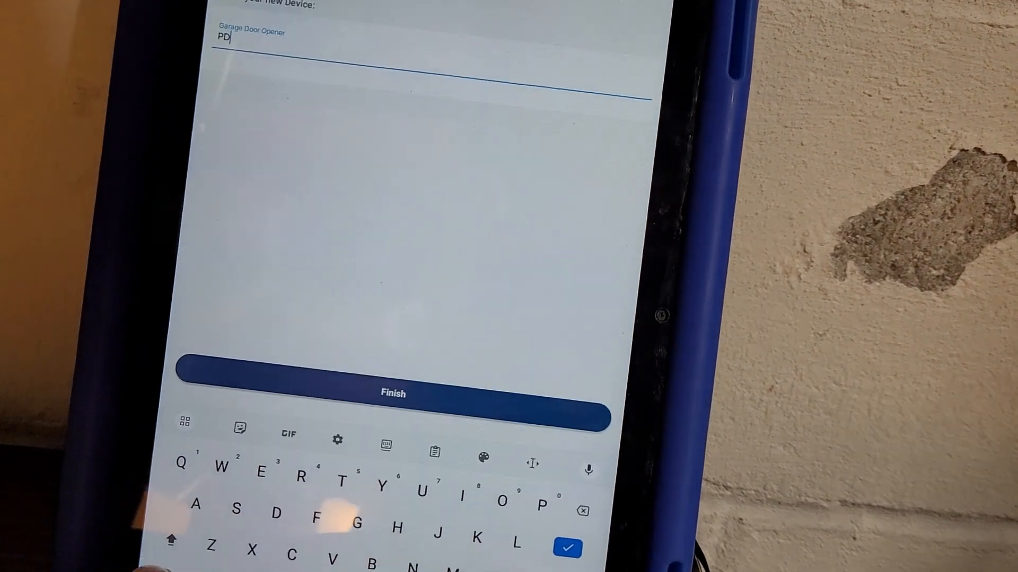
{"action": "type", "text": "752"}
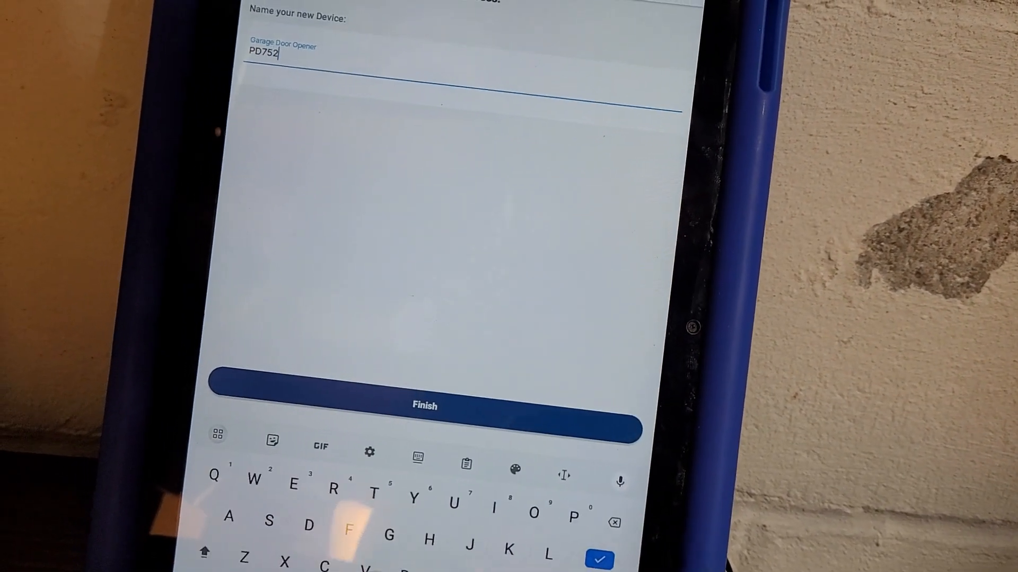
{"action": "type", "text": "KEV"}
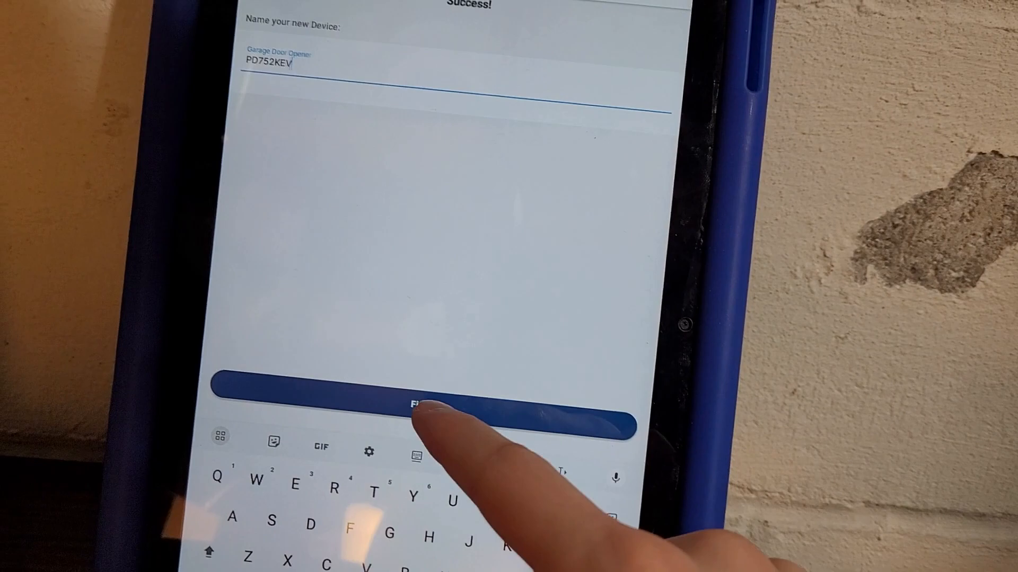
{"action": "left_click", "coordinate": [421, 406]}
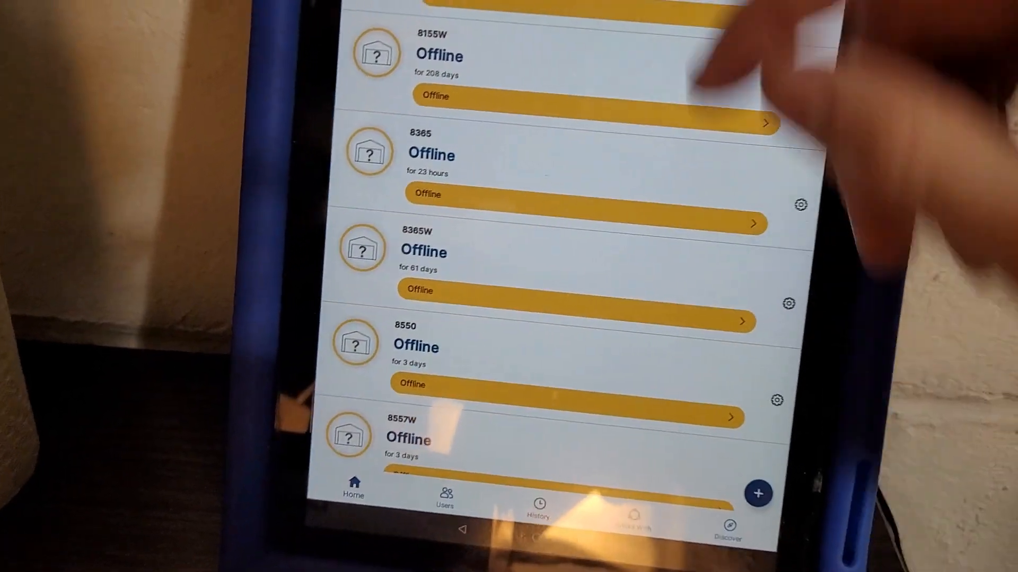
{"action": "scroll", "scroll_direction": "down", "scroll_amount": 3}
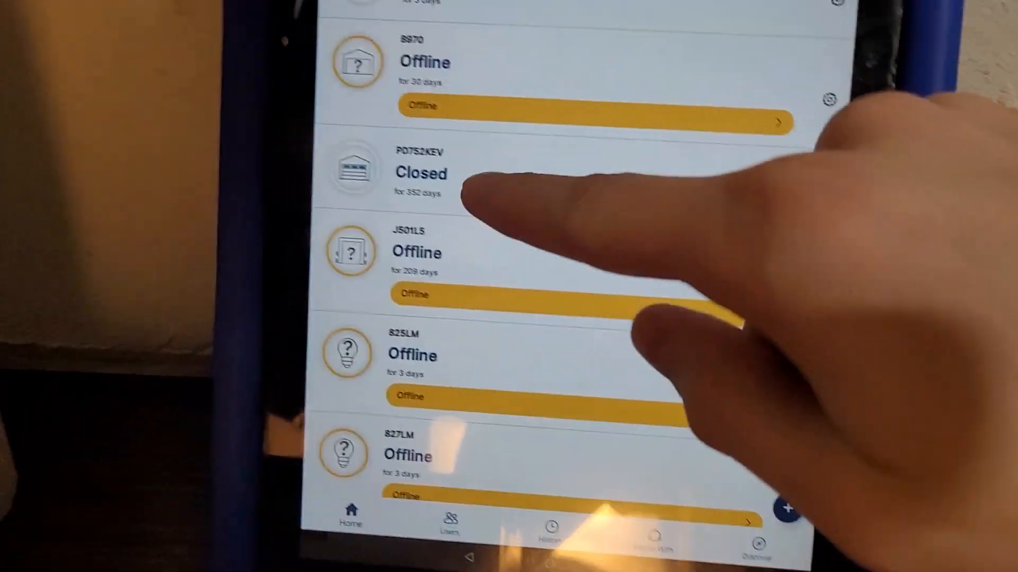